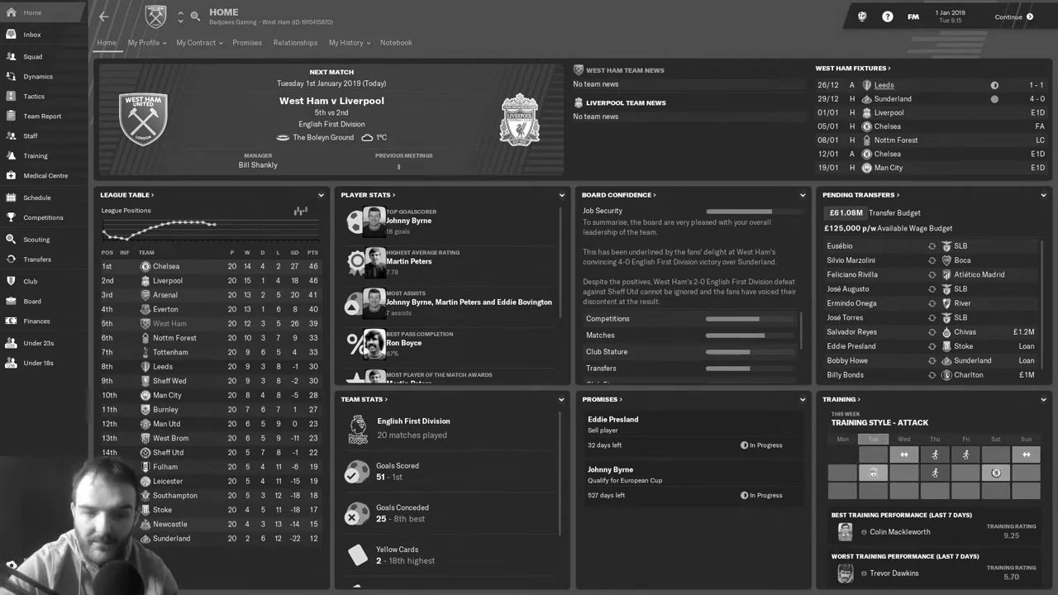
mouse_move(883, 84)
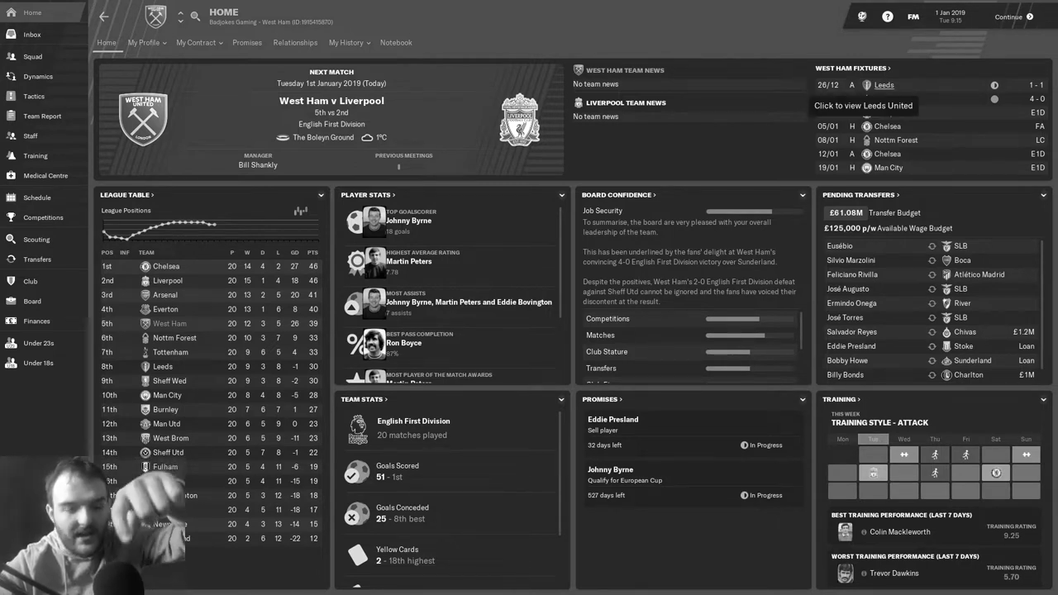
- Bring up West Ham's fixture schedule showing results through December
left_click(36, 198)
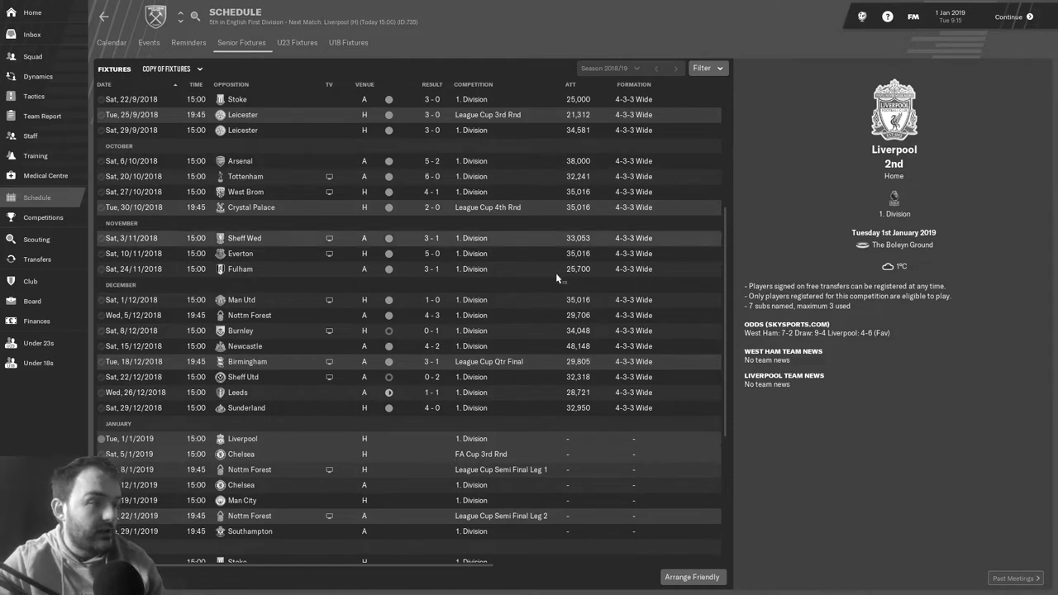
mouse_move(513, 306)
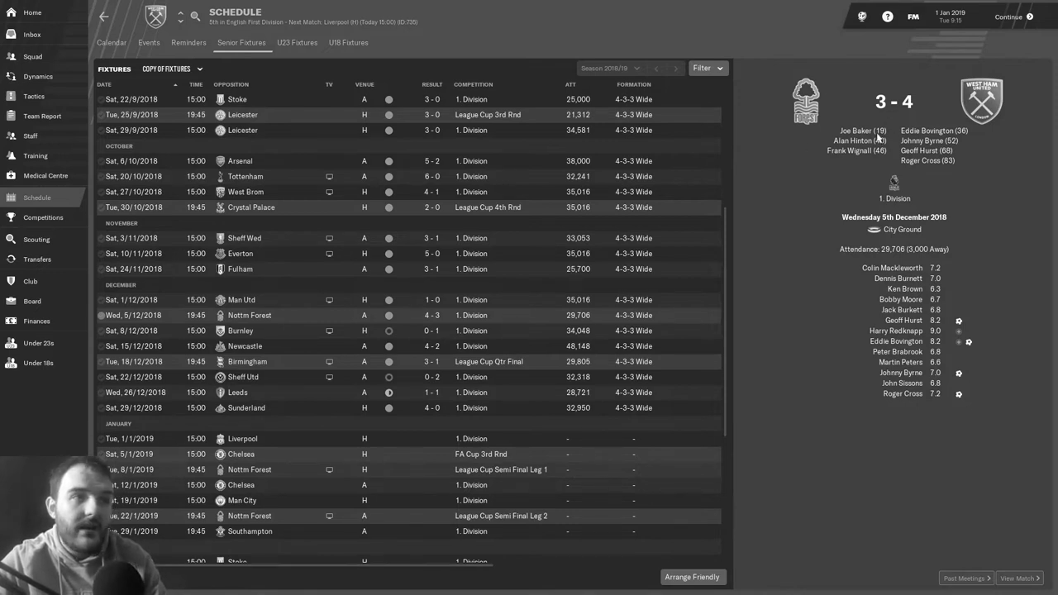
mouse_move(966, 139)
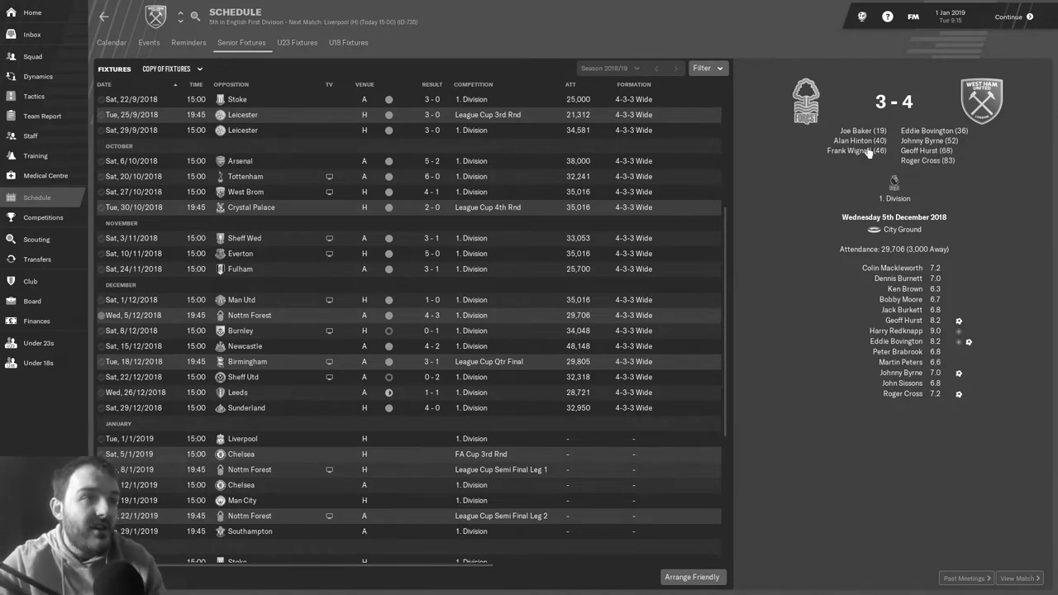
mouse_move(857, 151)
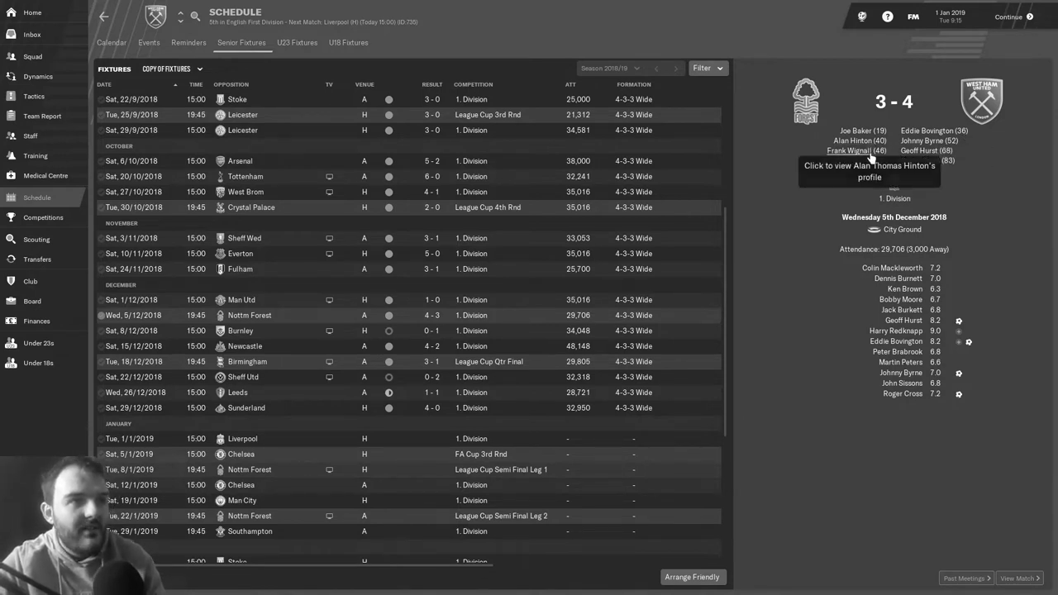
mouse_move(851, 151)
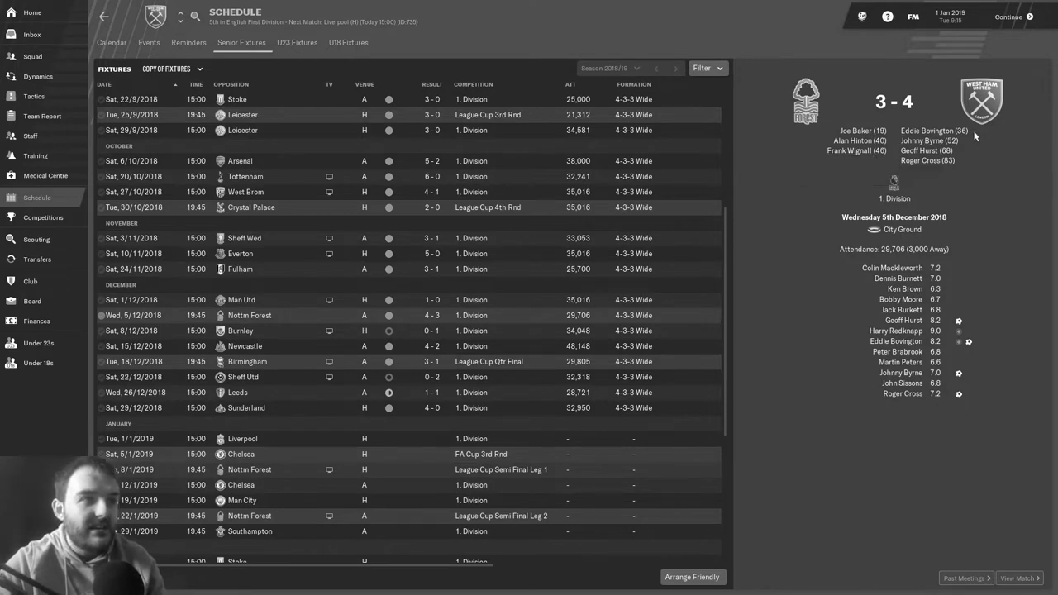
mouse_move(959, 169)
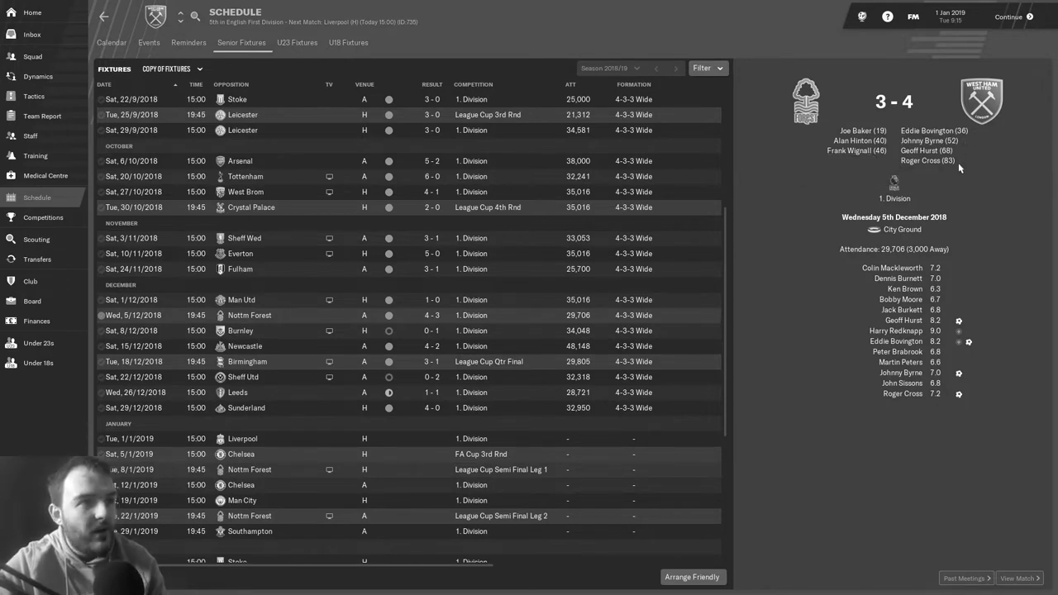
mouse_move(959, 165)
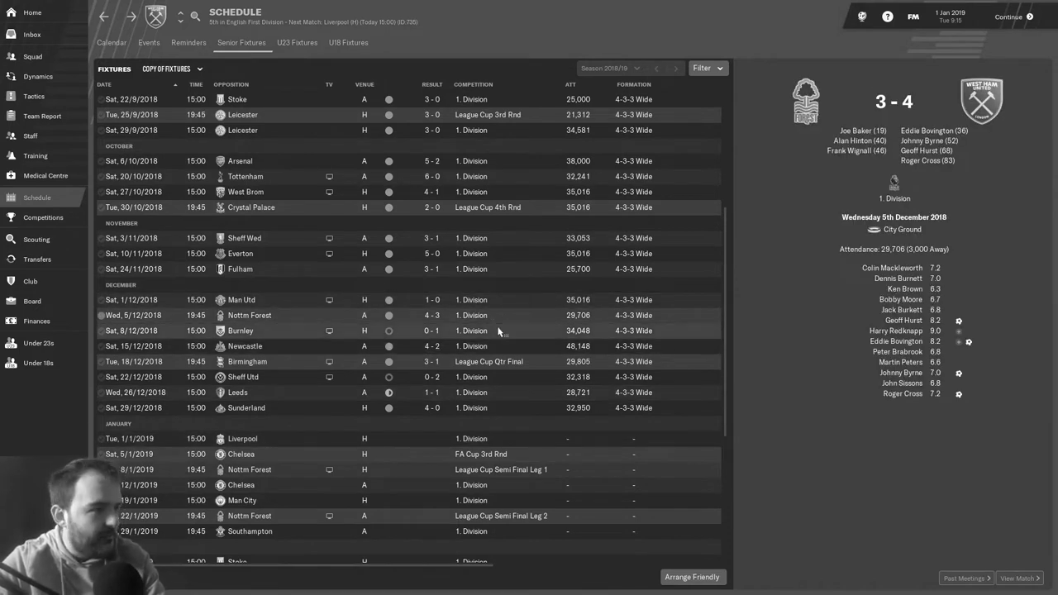
- Show the details of the 0-1 home defeat to Burnley on 8 December 2018
left_click(240, 331)
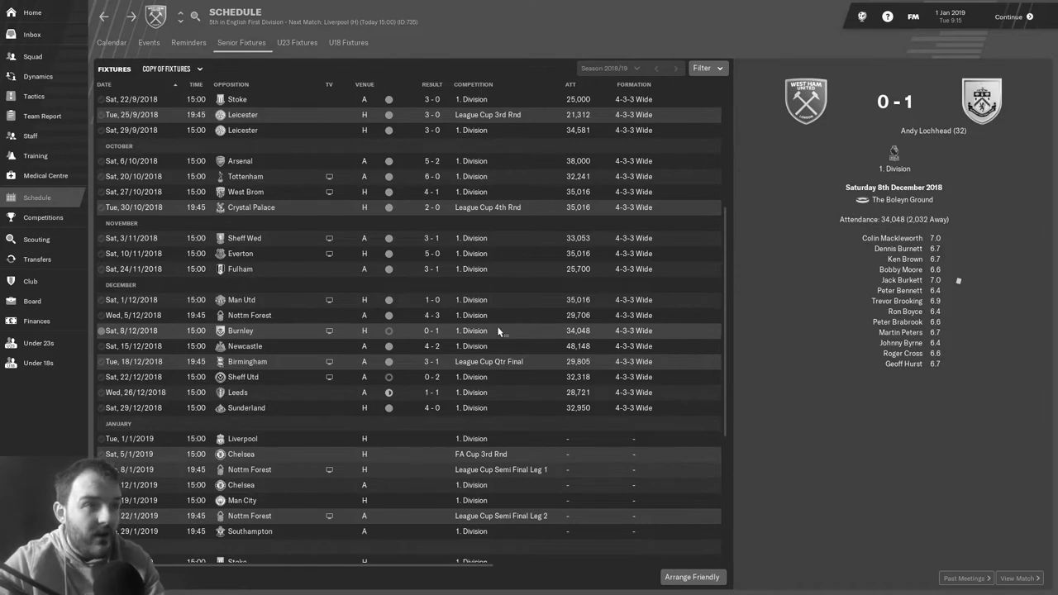
mouse_move(846, 331)
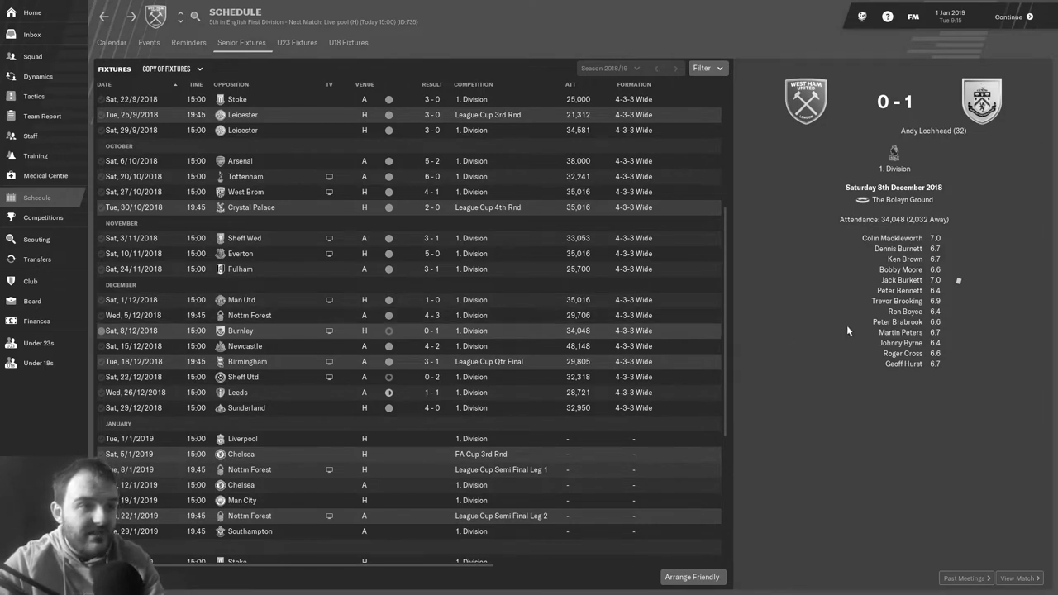
mouse_move(902, 332)
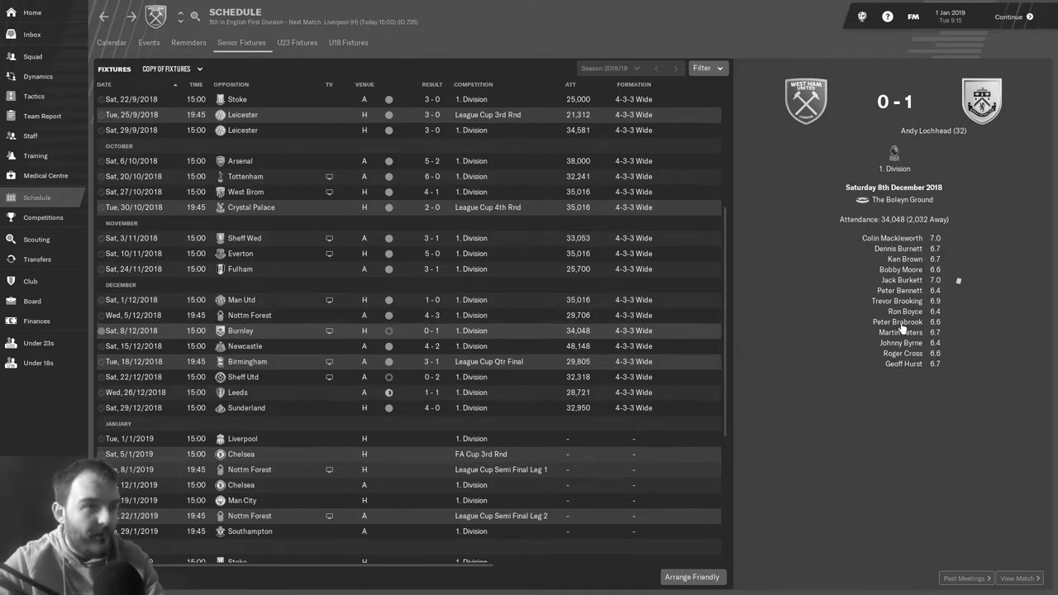
mouse_move(900, 332)
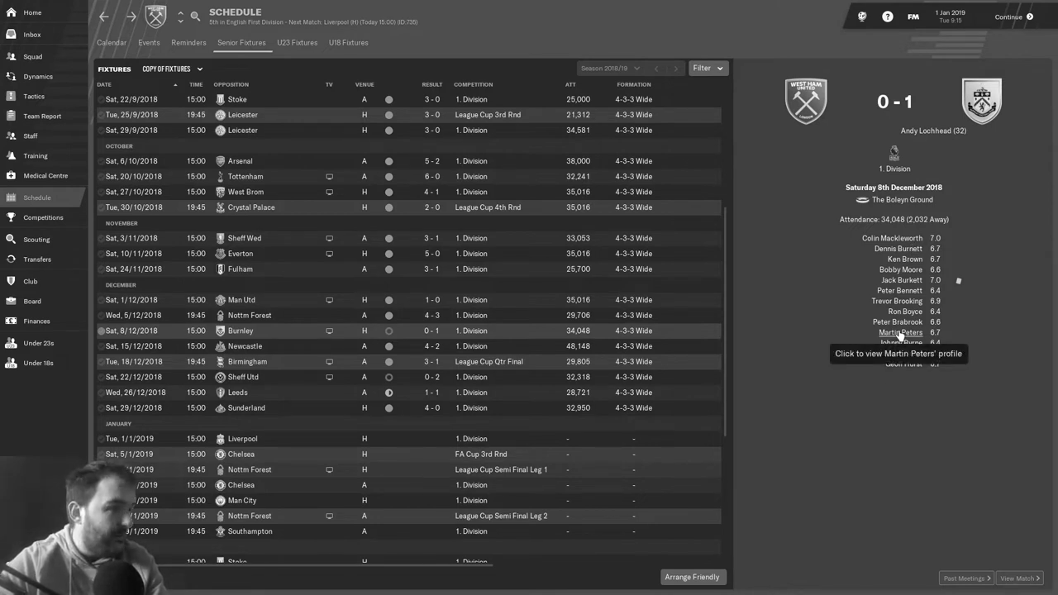
mouse_move(506, 350)
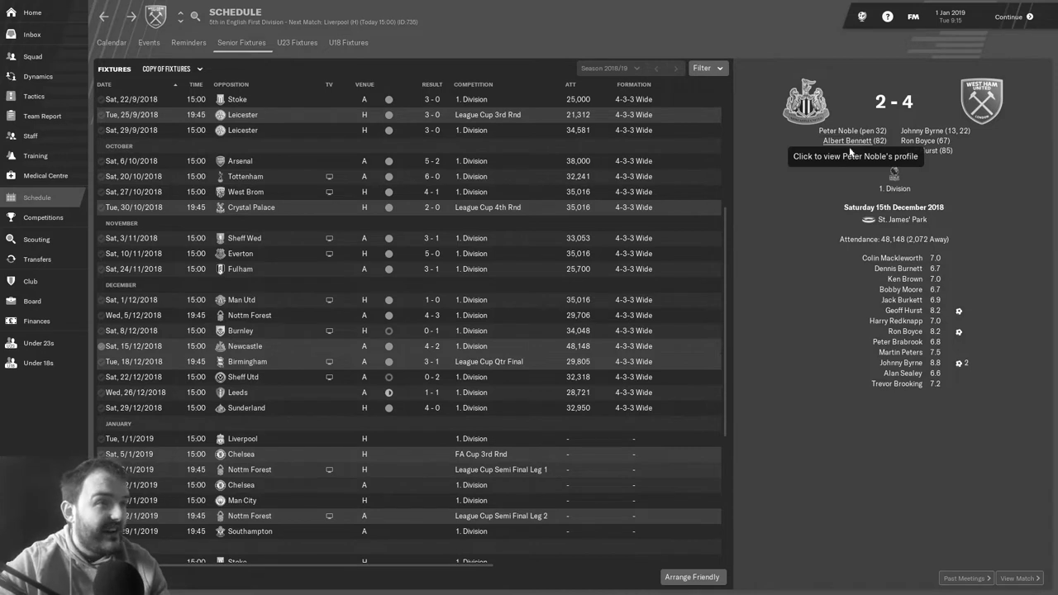
mouse_move(840, 178)
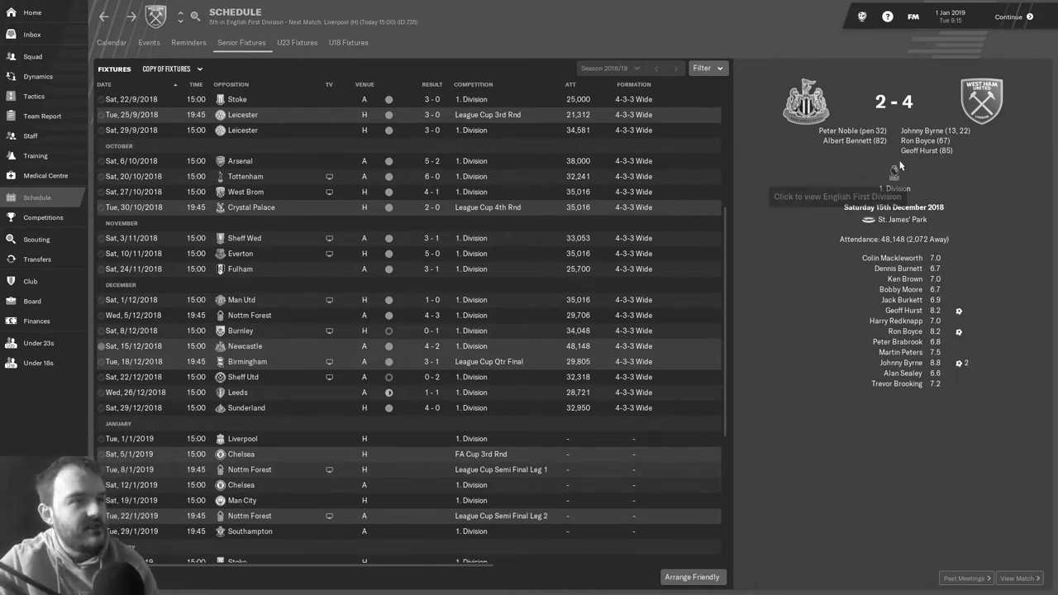
mouse_move(955, 163)
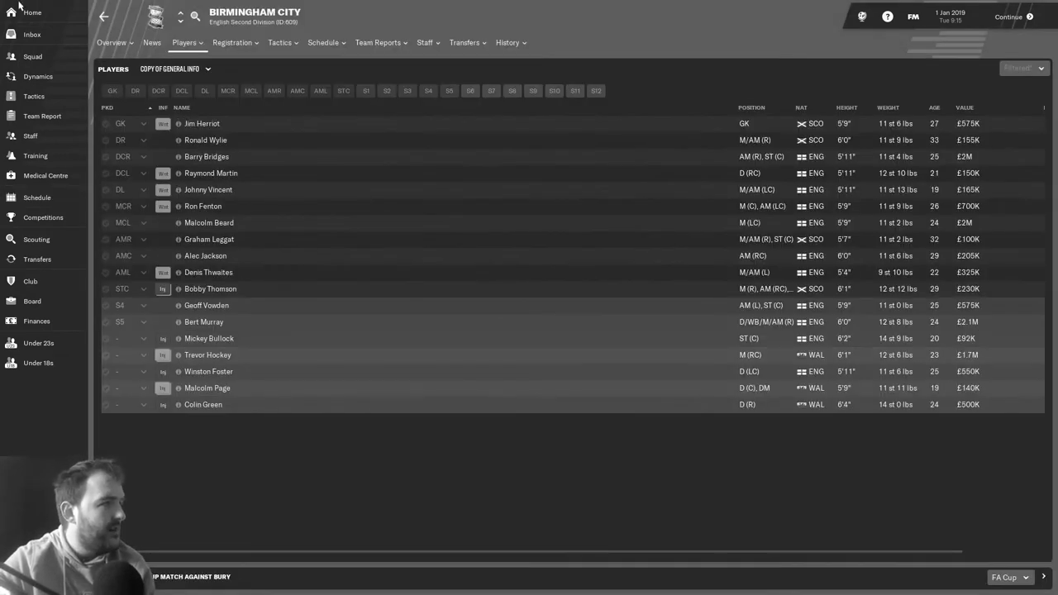
left_click(36, 197)
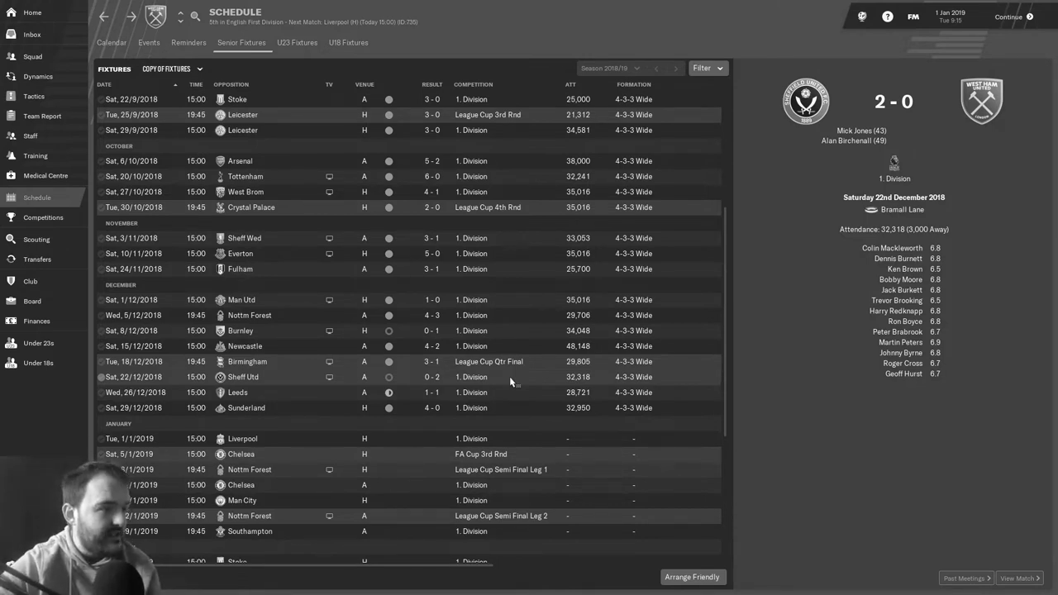
mouse_move(496, 407)
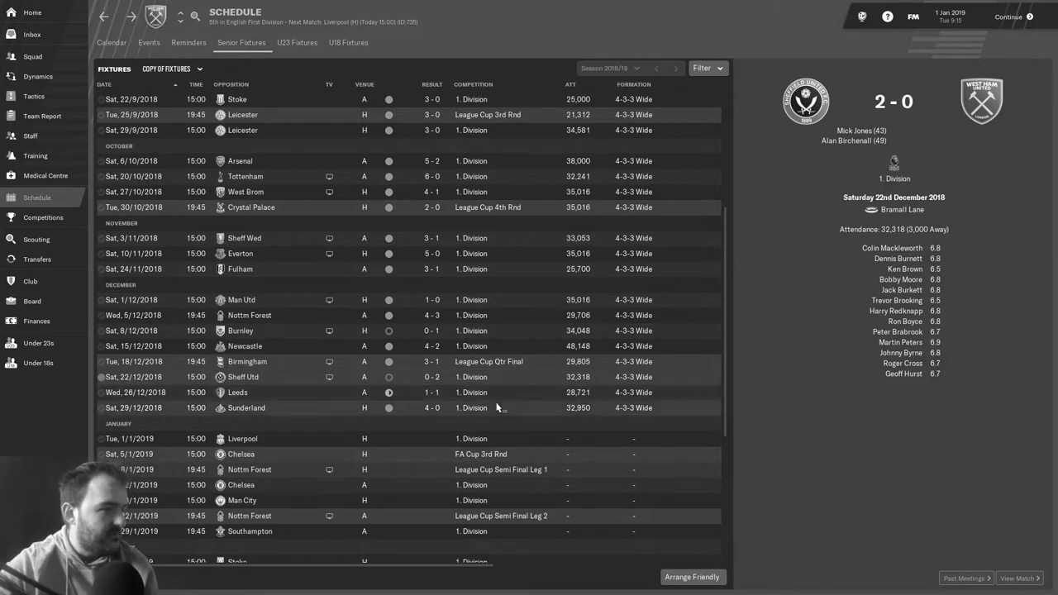
left_click(239, 391)
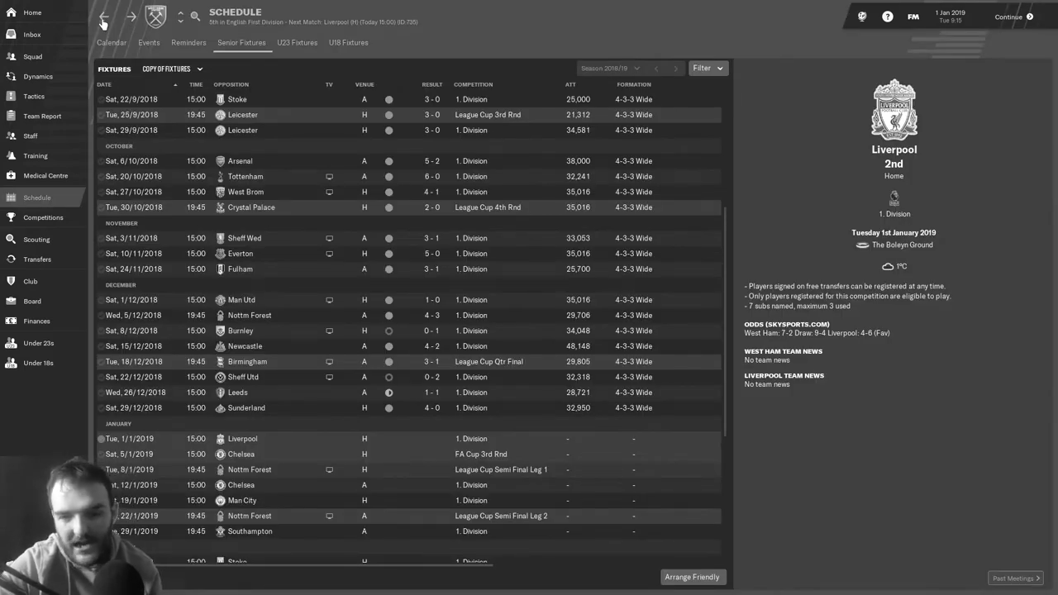
mouse_move(496, 334)
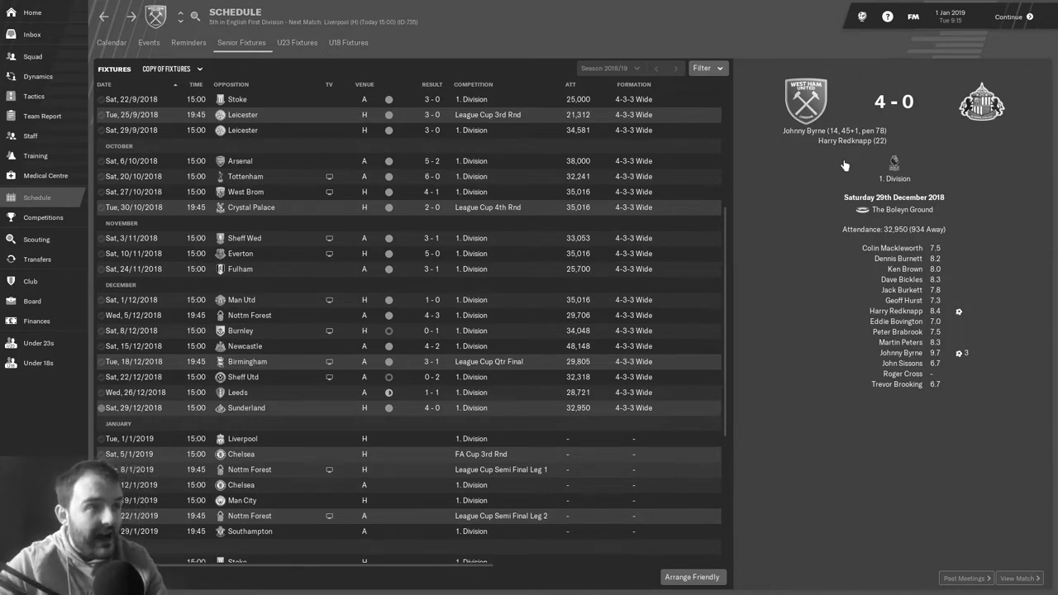
mouse_move(829, 141)
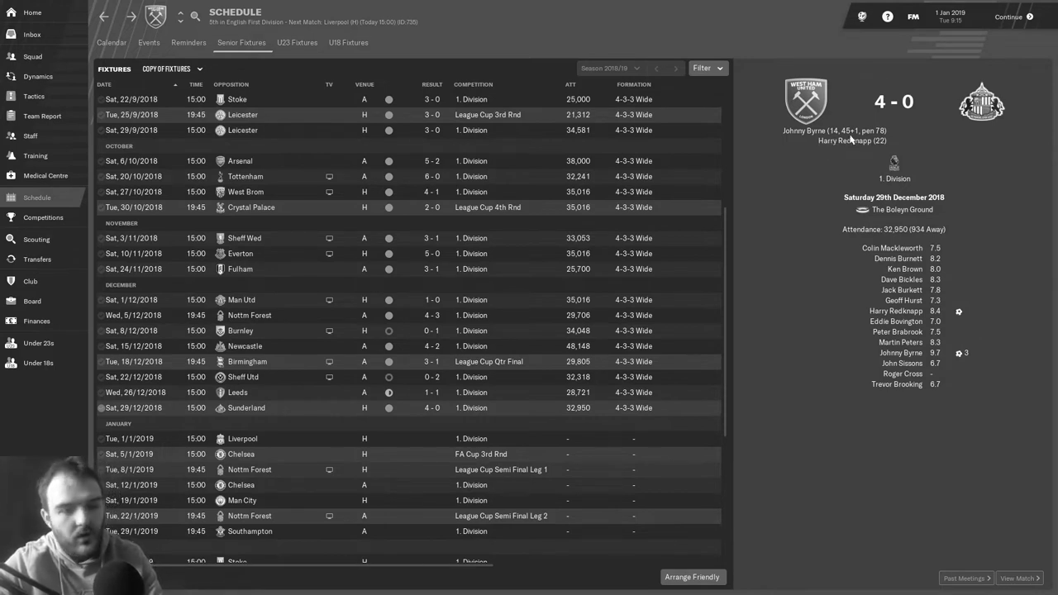
mouse_move(893, 164)
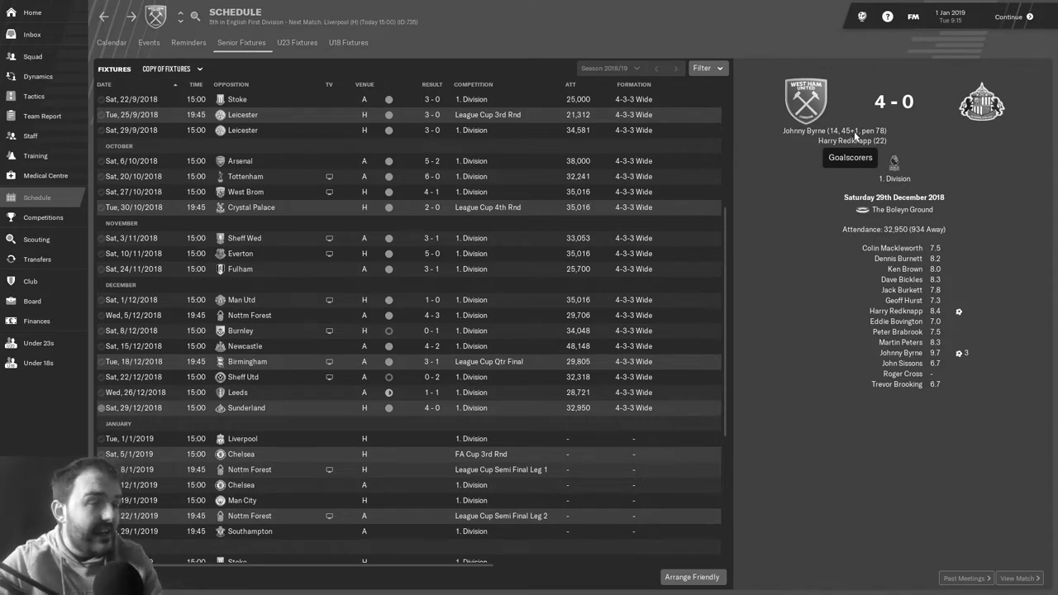
mouse_move(890, 139)
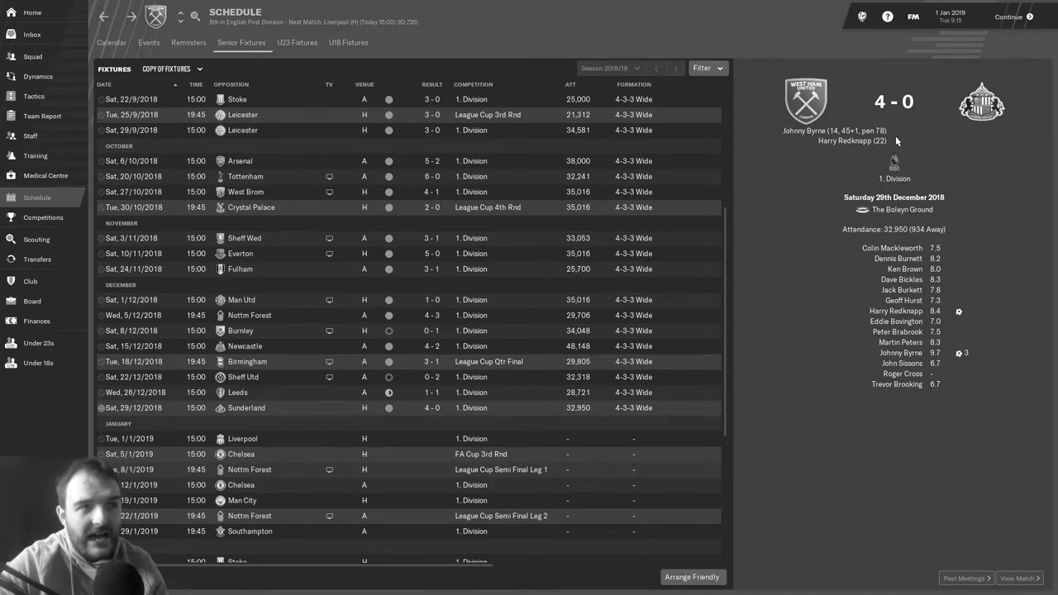
mouse_move(865, 155)
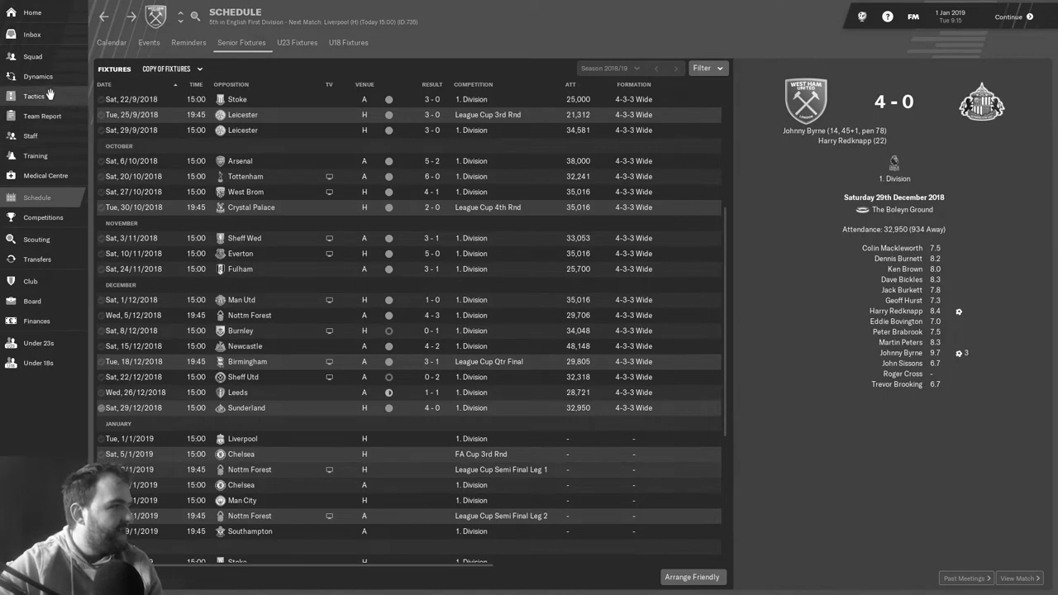
- Review the 4-3-3 Wide tactic, then continue to the Liverpool match-day team talk
left_click(33, 96)
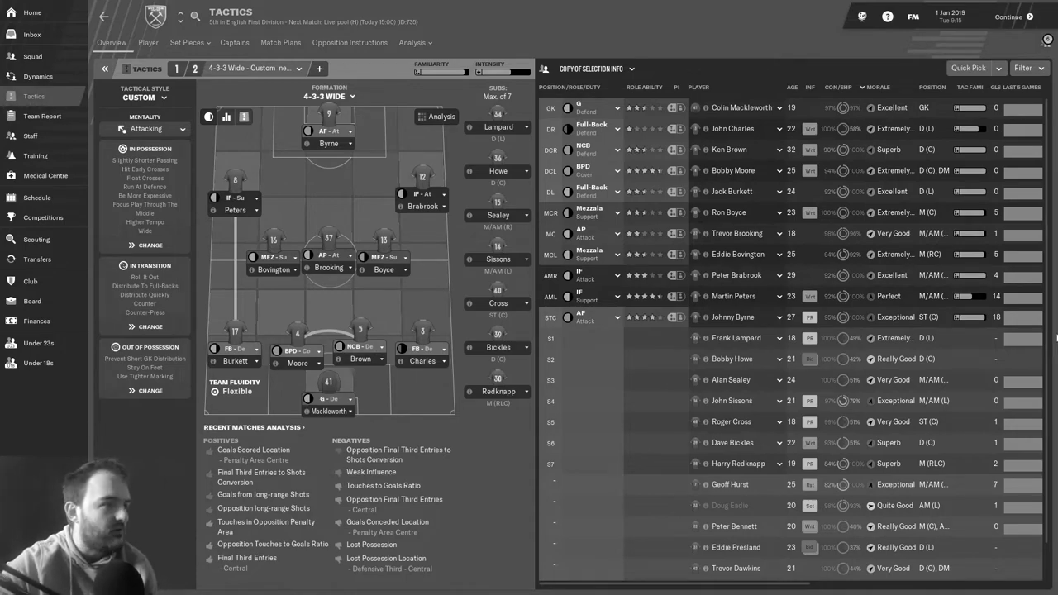
left_click(1009, 16)
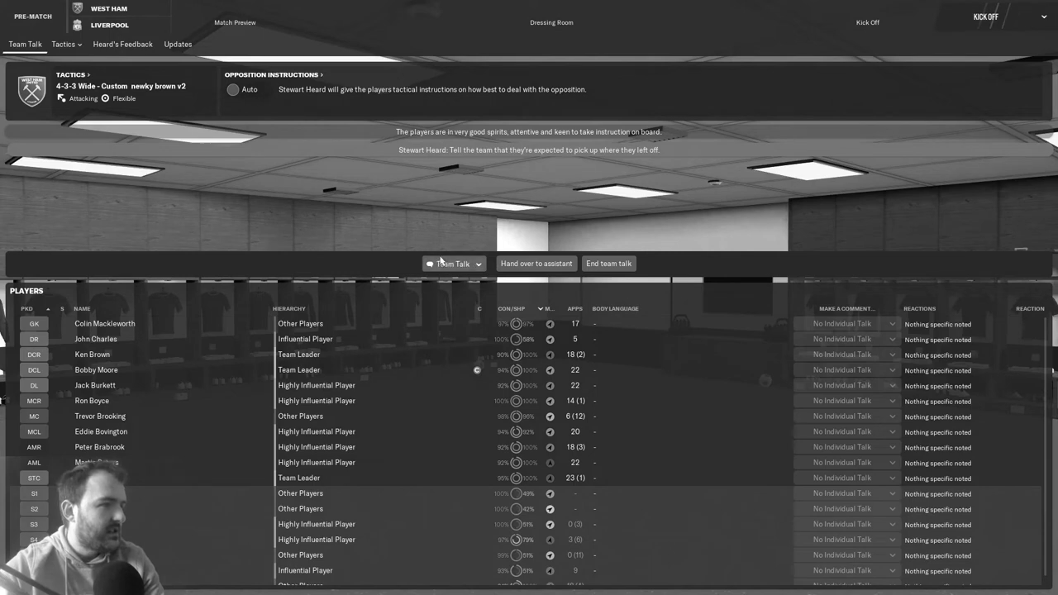
- Deliver a Passionate pre-match statement to the squad before facing Liverpool
left_click(453, 263)
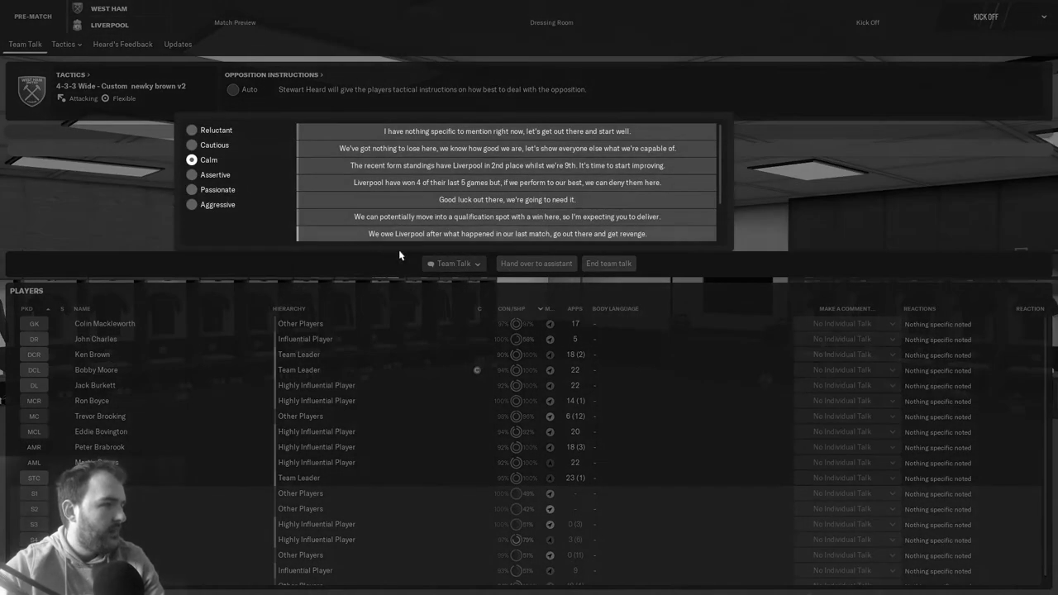
left_click(192, 189)
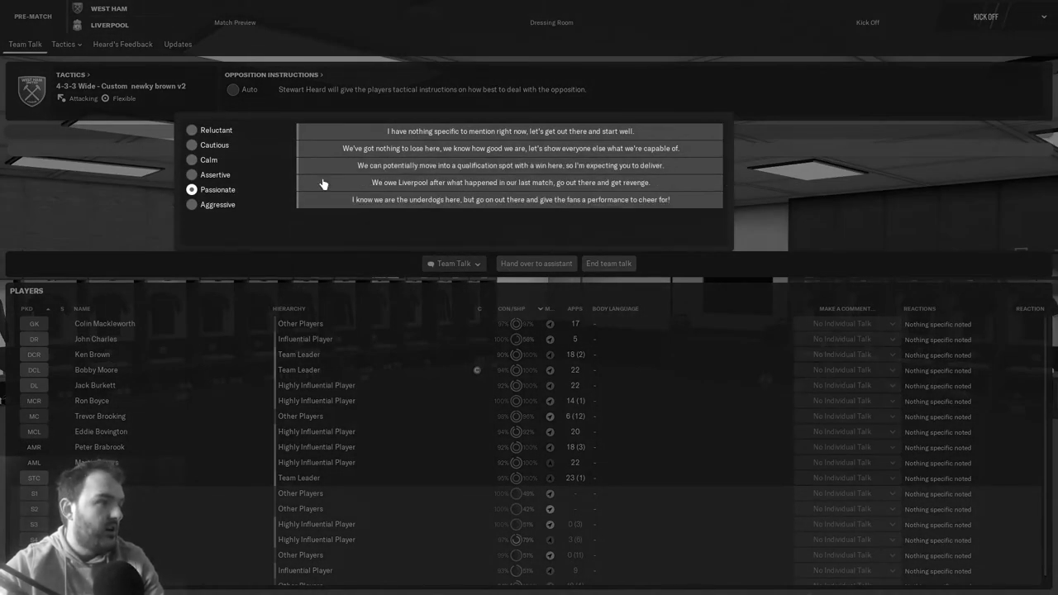
left_click(509, 181)
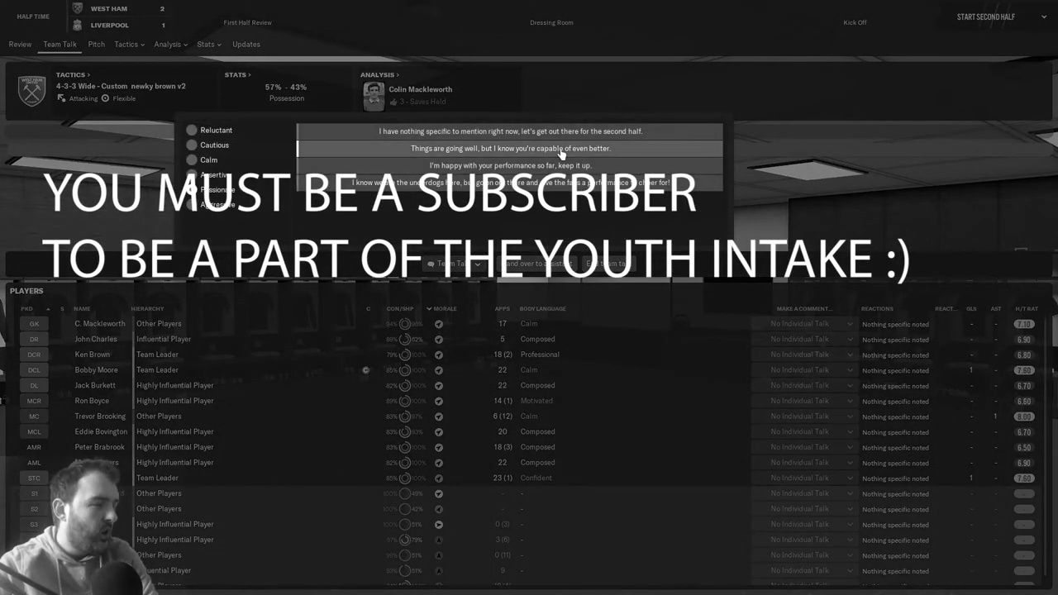
- Give the players a half-time statement while leading Liverpool 2-1 and resume play
left_click(512, 149)
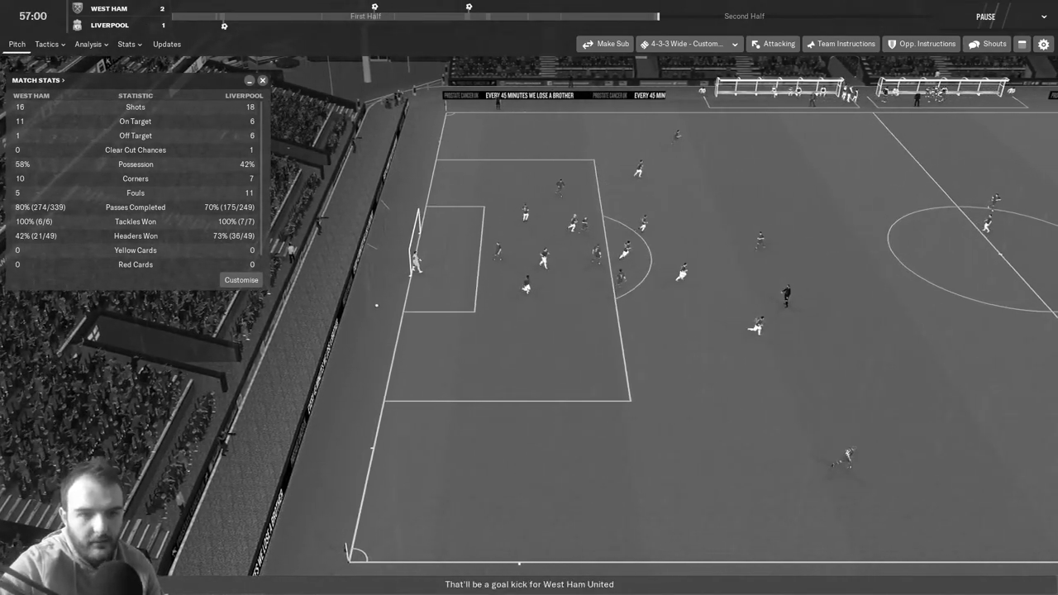
- Watch the second half on the Pitch view until West Ham win 3-1 at full time
left_click(48, 43)
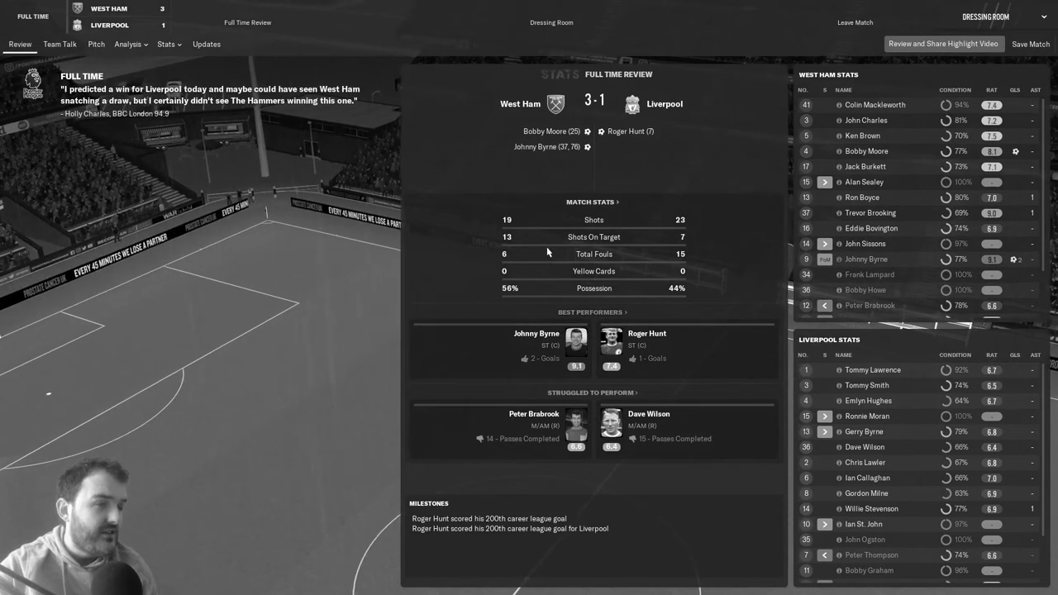
mouse_move(538, 291)
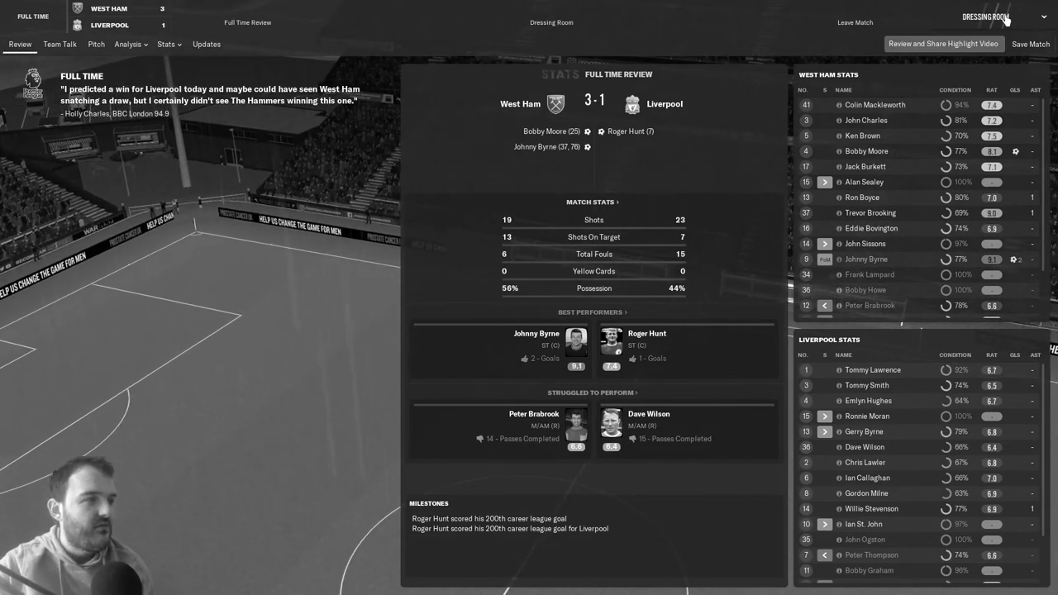
- Move from the Full Time Review to the Dressing Room post-match team talk
left_click(59, 43)
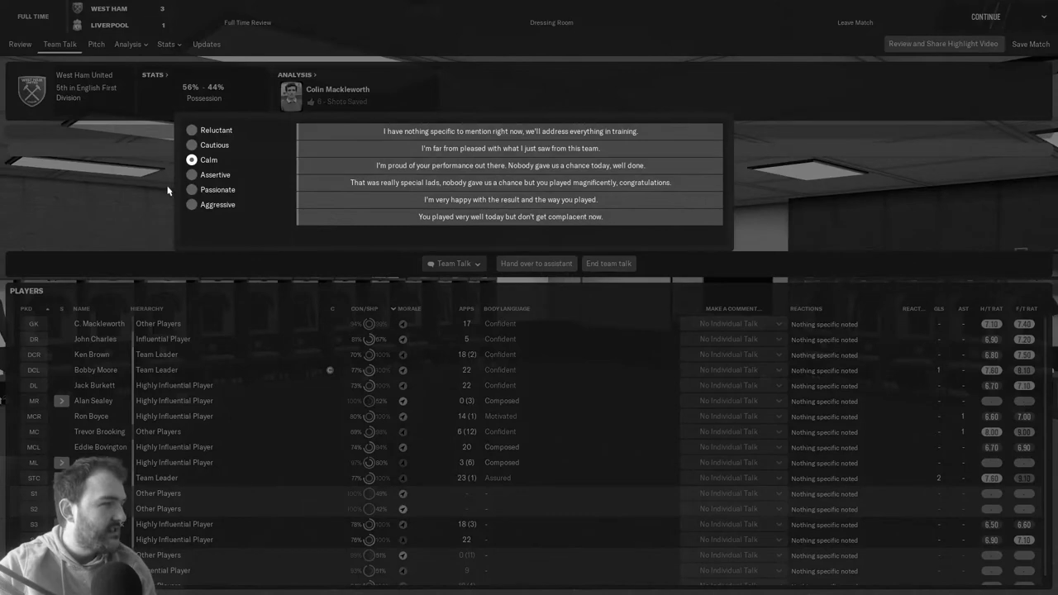
- Set a Calm tone for the post-match talk after the 3-1 win over Liverpool
left_click(192, 189)
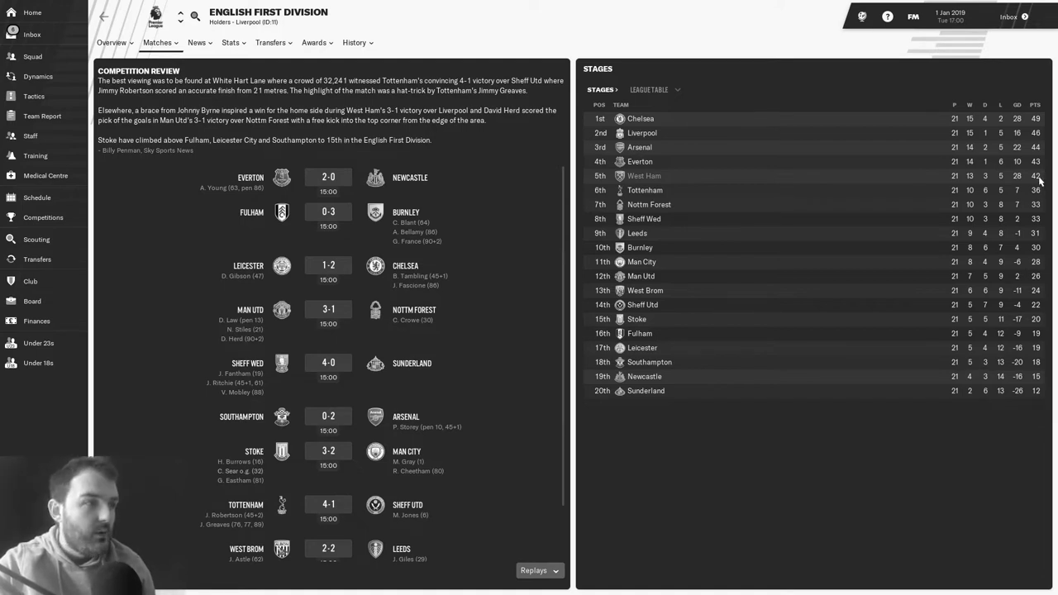
mouse_move(1040, 168)
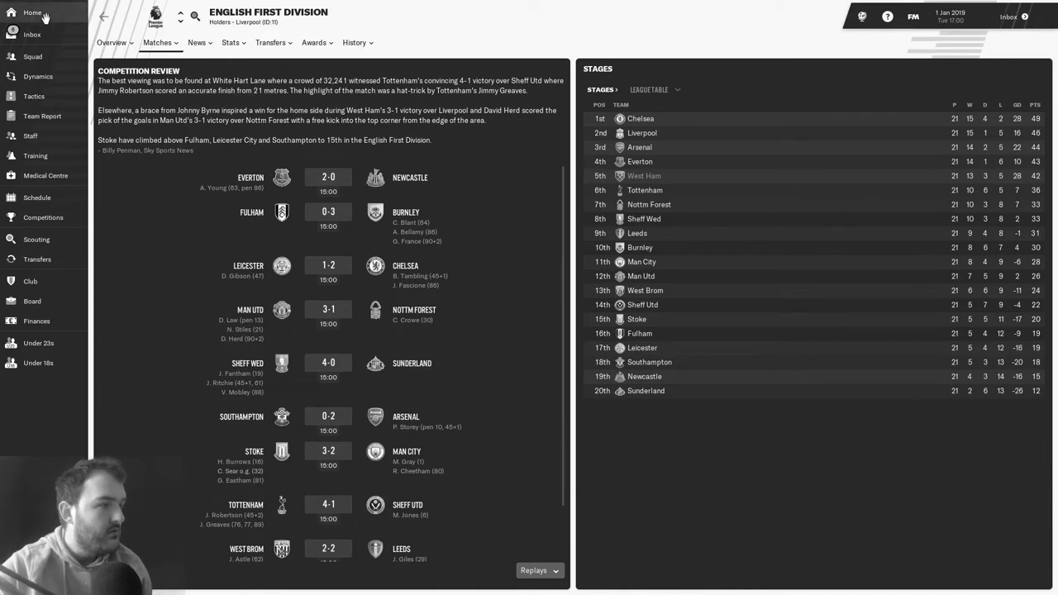
- Return to the club home screen and reopen the schedule showing the upcoming Chelsea FA Cup tie
left_click(33, 13)
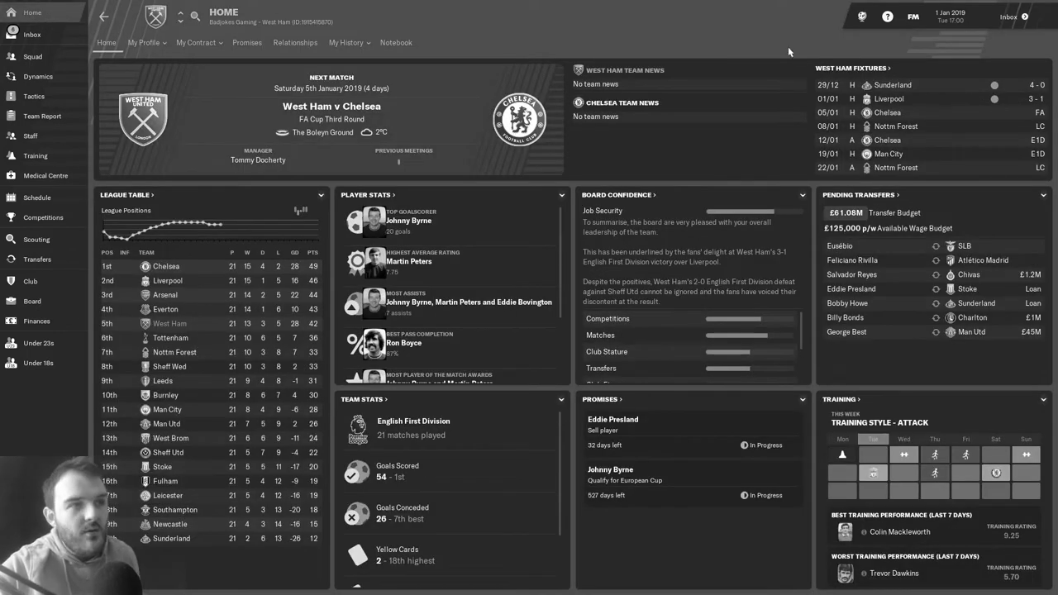
left_click(36, 197)
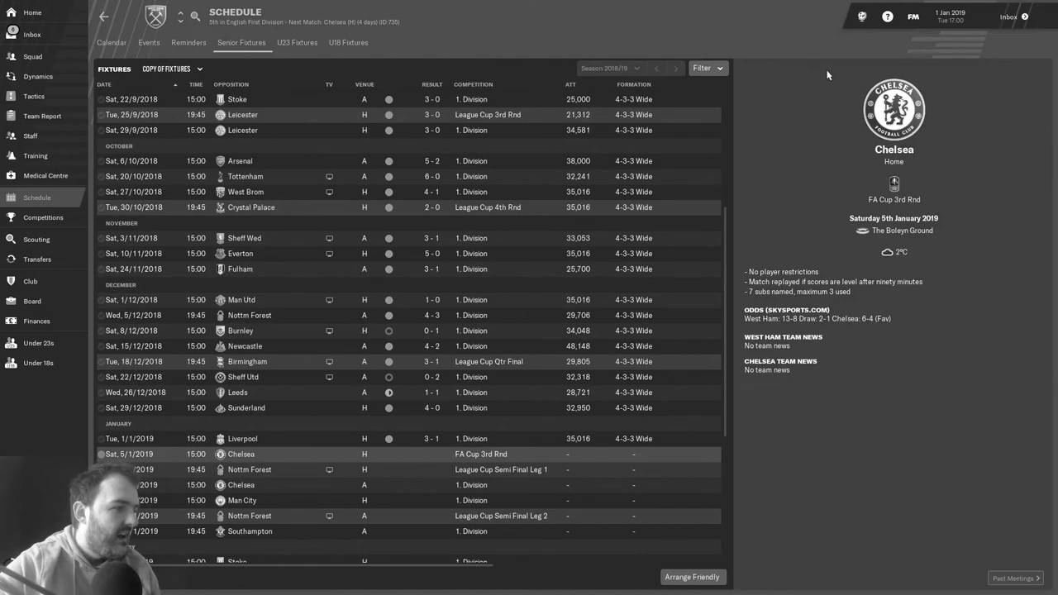